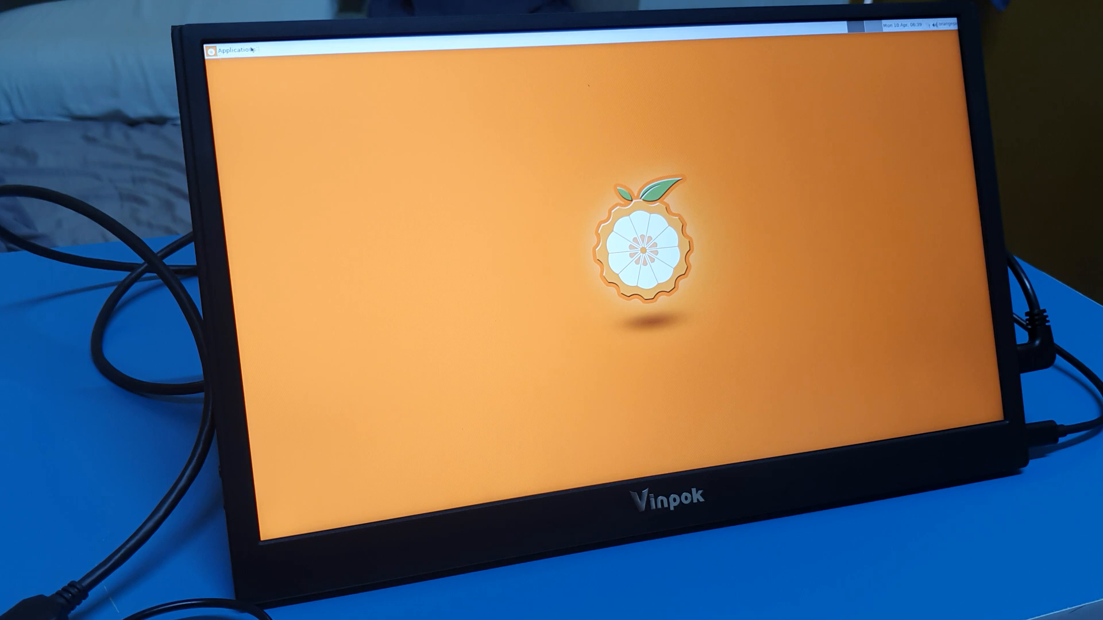
Step: Open the Display settings from the Applications menu
click(235, 48)
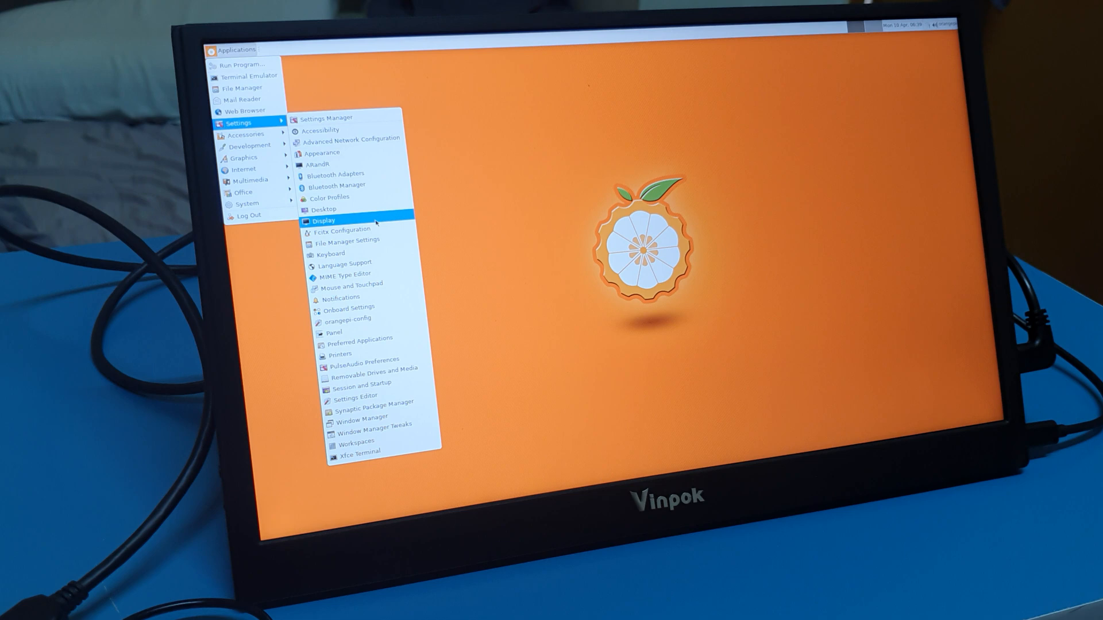
click(323, 219)
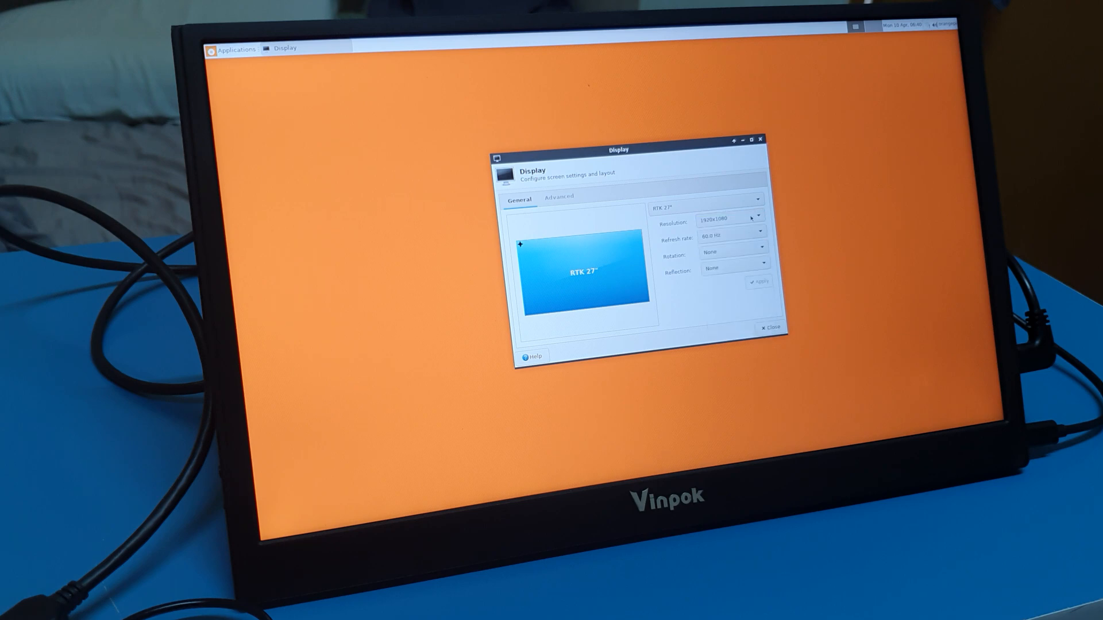
Step: Set the monitor resolution to 1280x720, apply it and keep the configuration
click(757, 218)
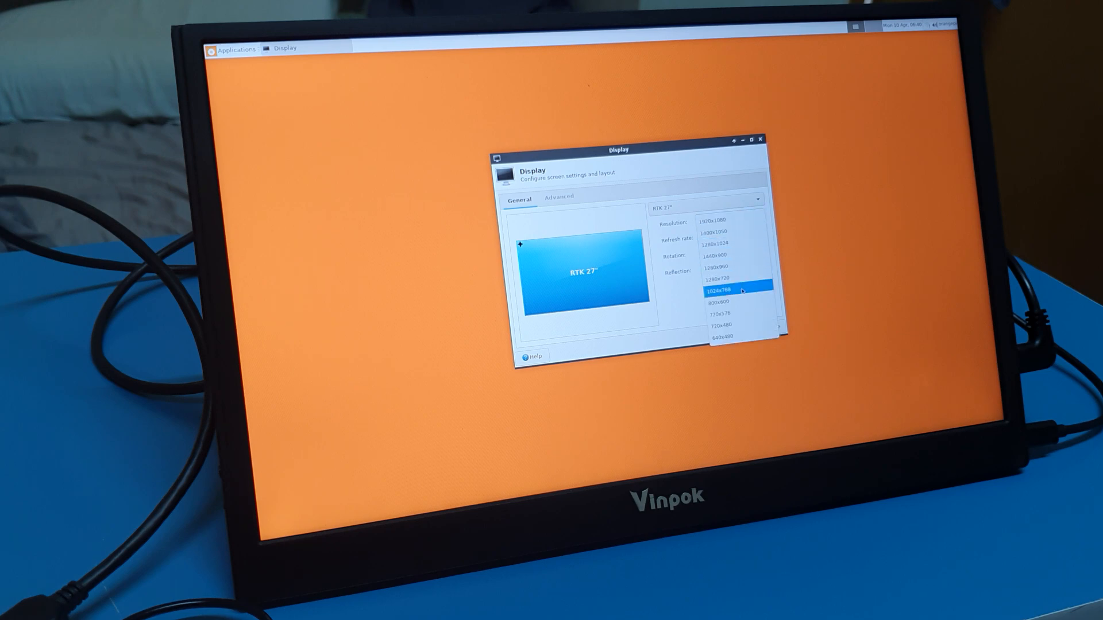
click(721, 277)
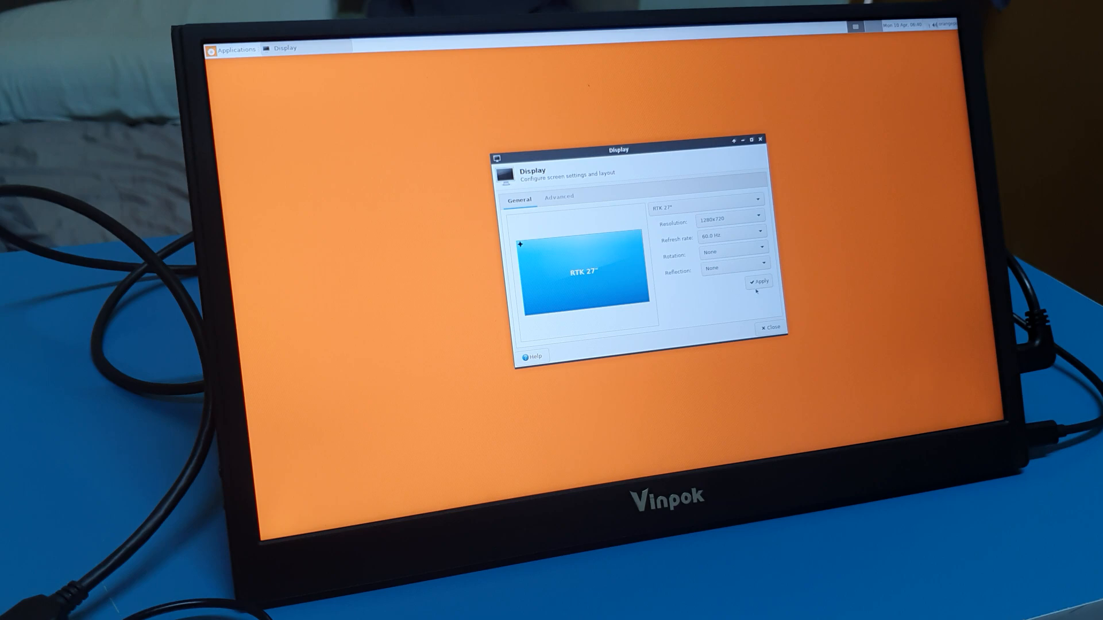
click(759, 281)
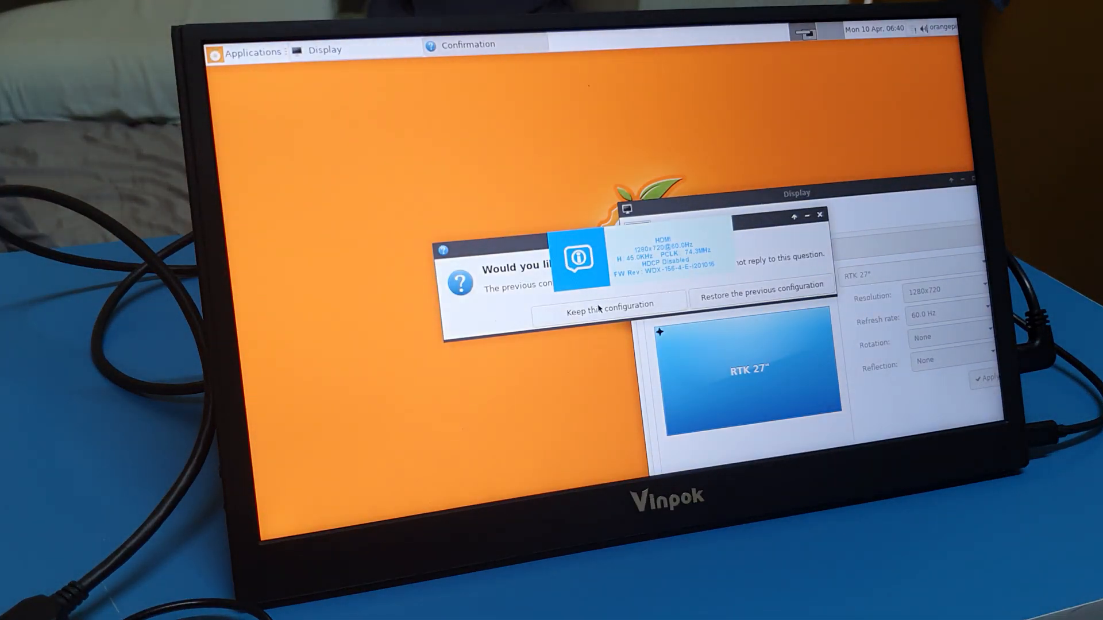
click(608, 303)
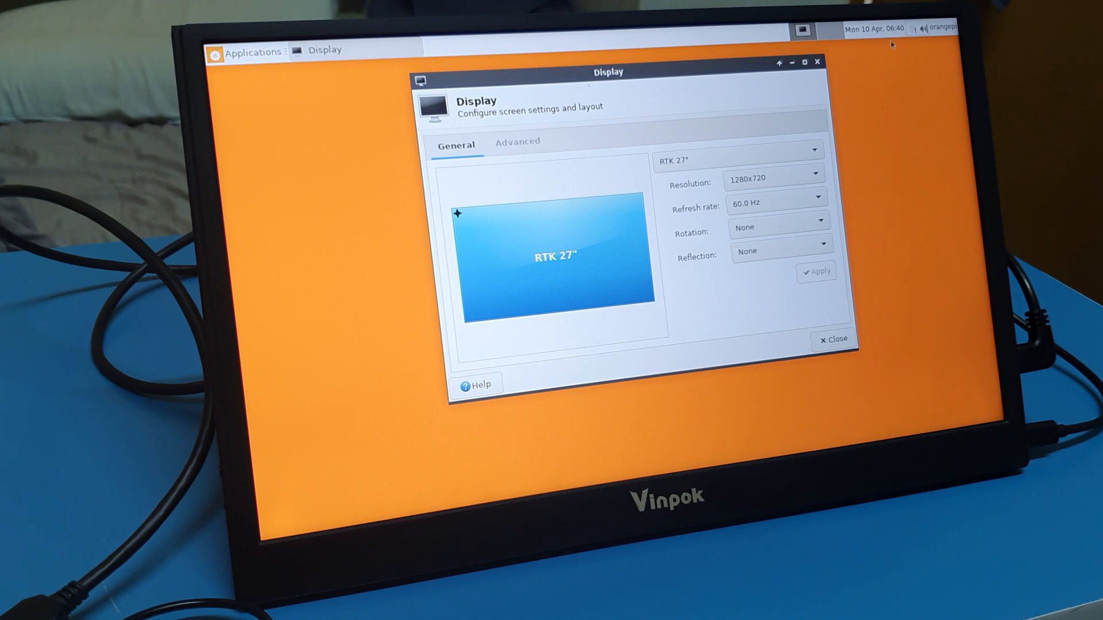
click(833, 340)
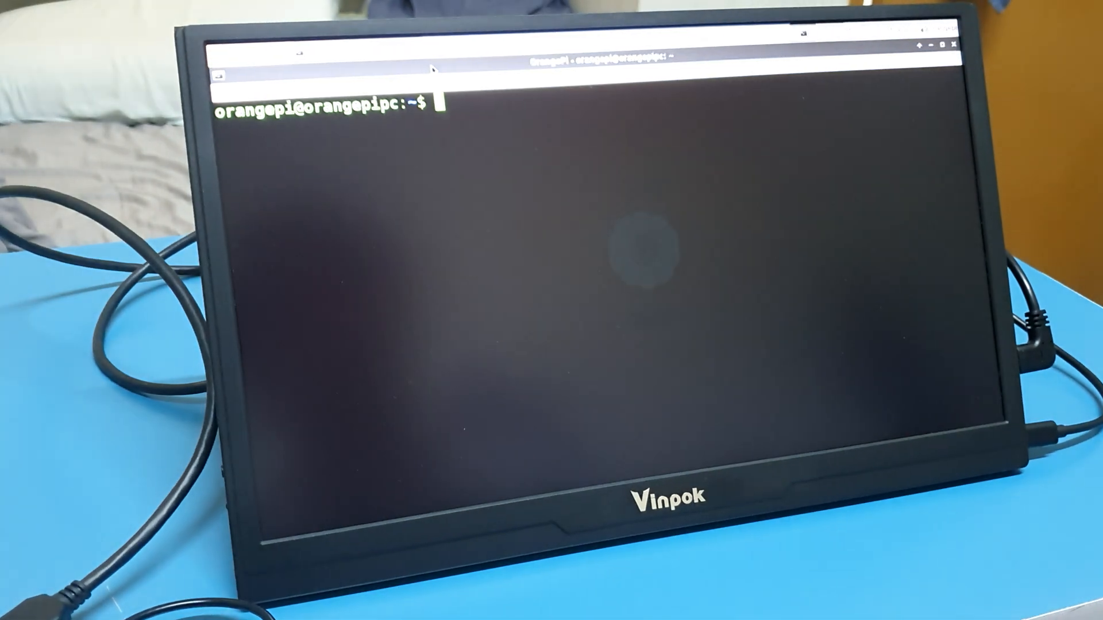
Step: Run xrandr to list HDMI-1's supported modes, confirming 1280x720 at 60 Hz
text(x)
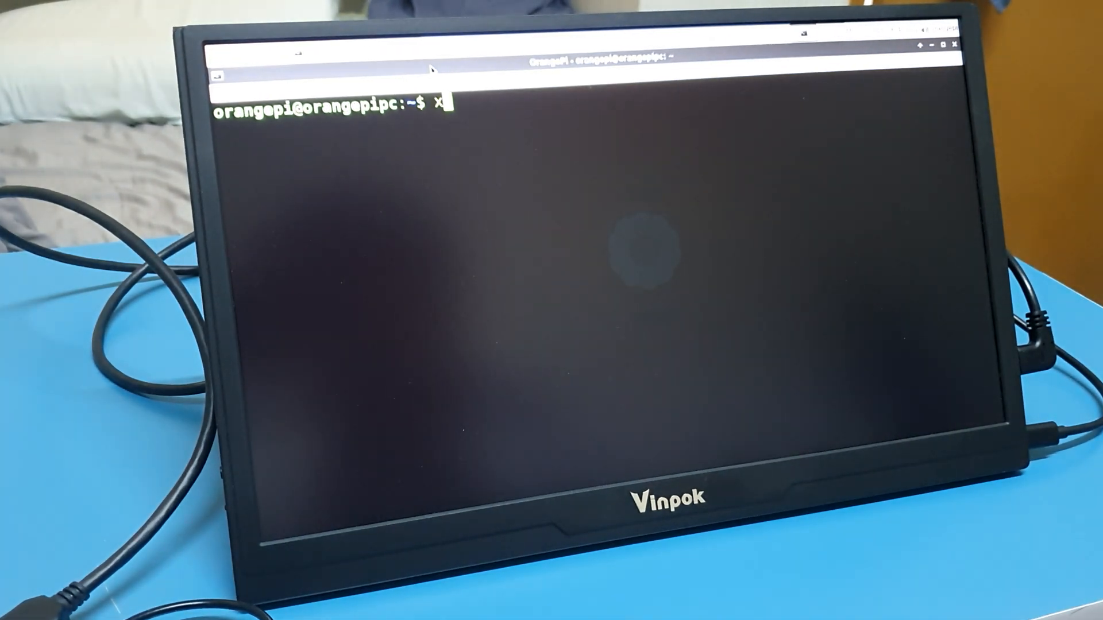
text(rand)
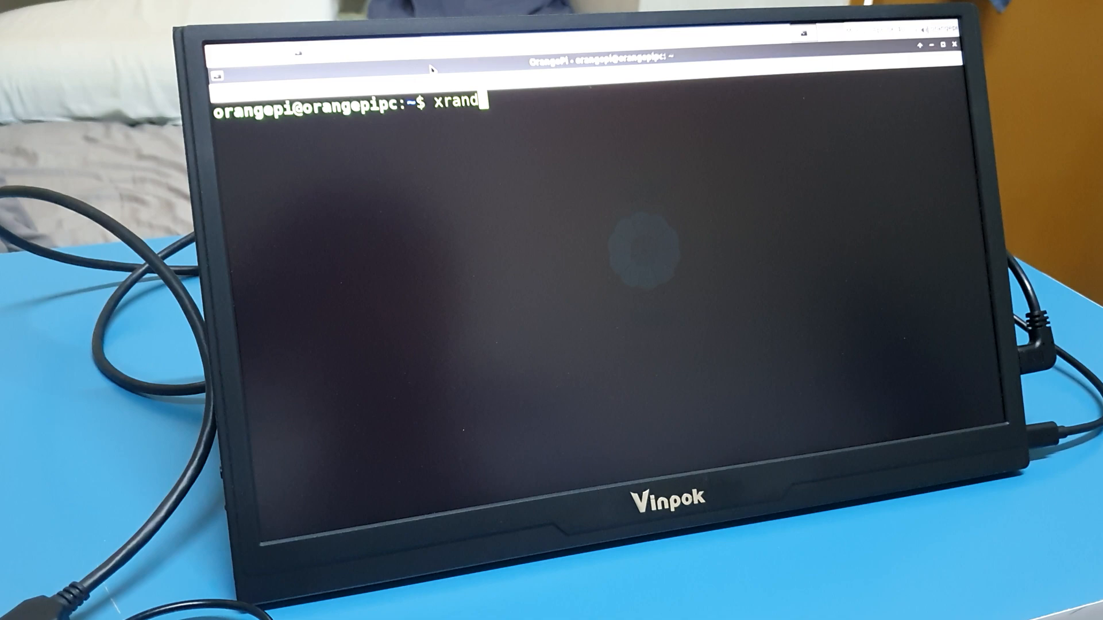
text(r)
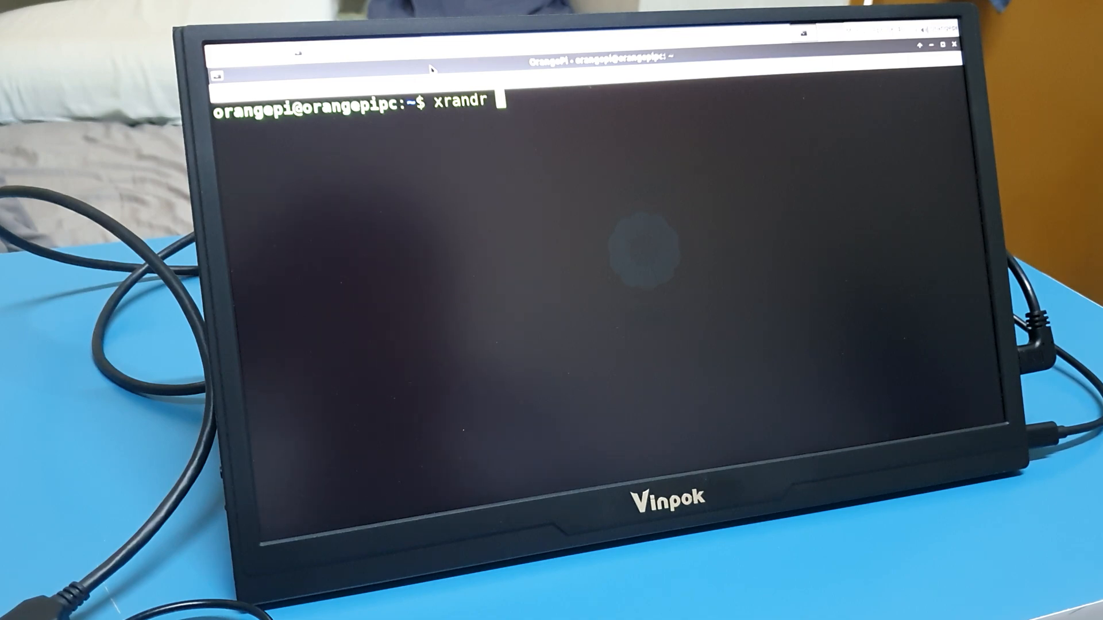
key(Return)
text(xrandr)
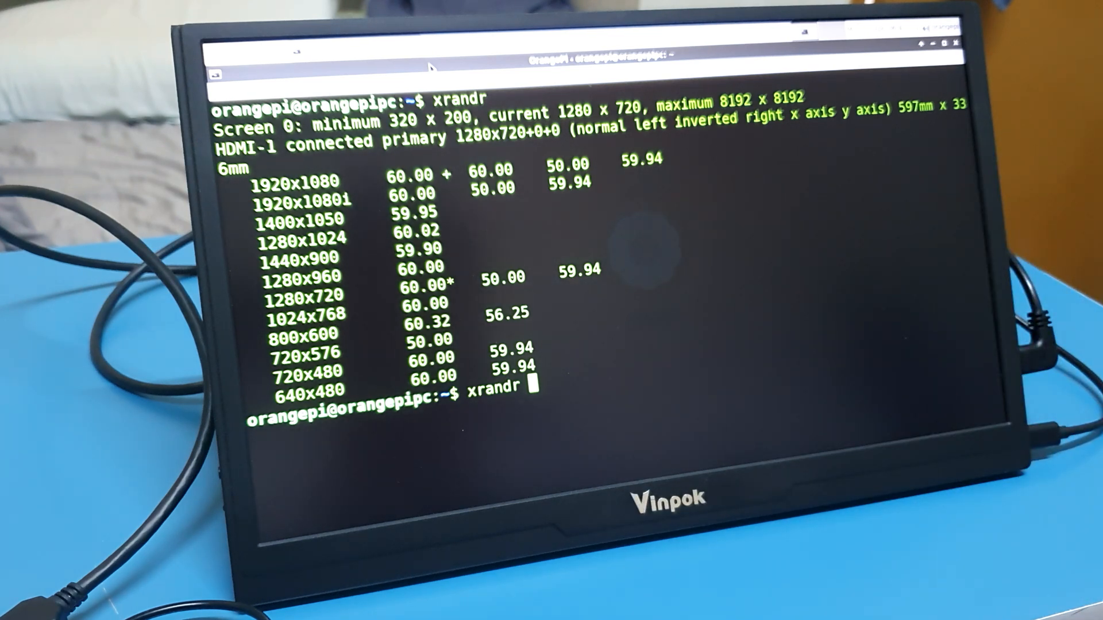
Step: Run 'xrandr -o right' twice to rotate the HDMI display to the right
text(-o)
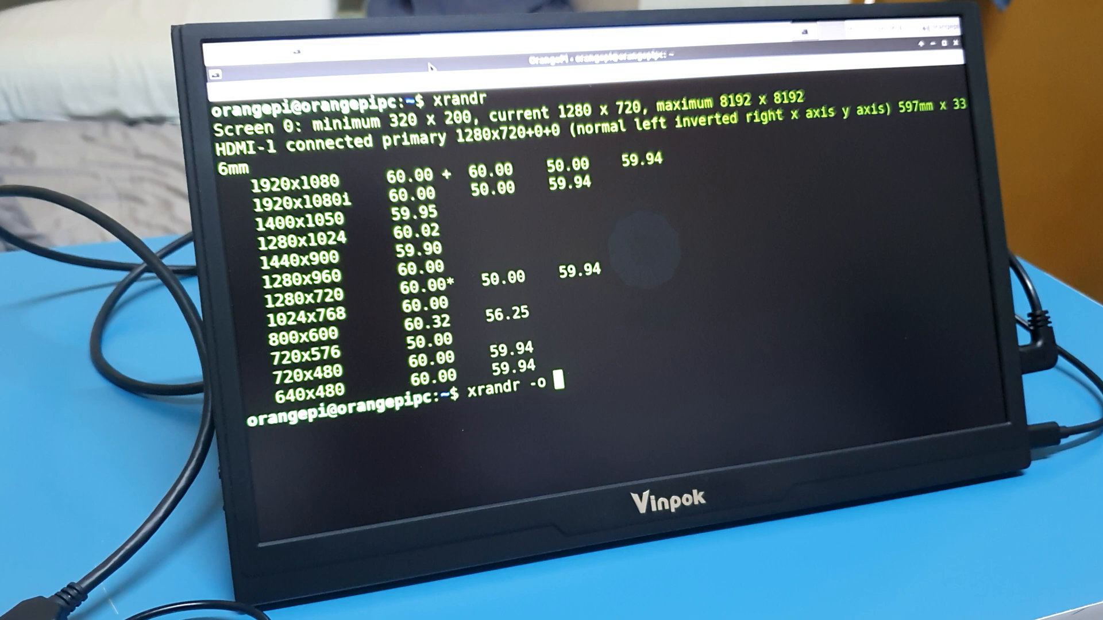
key(Return)
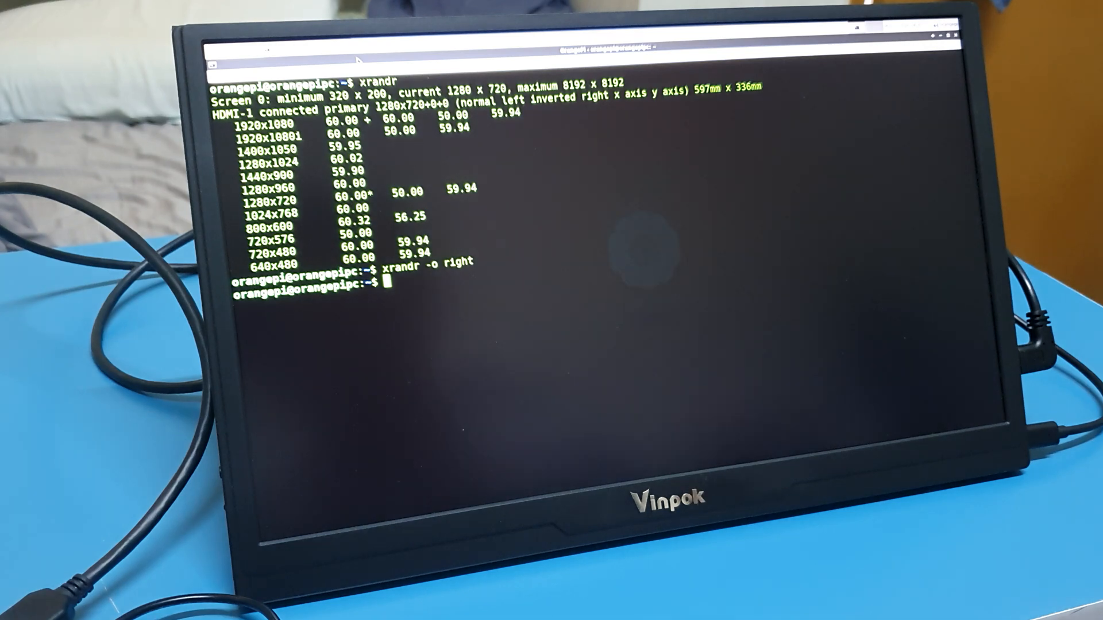
text(xrandr -o right)
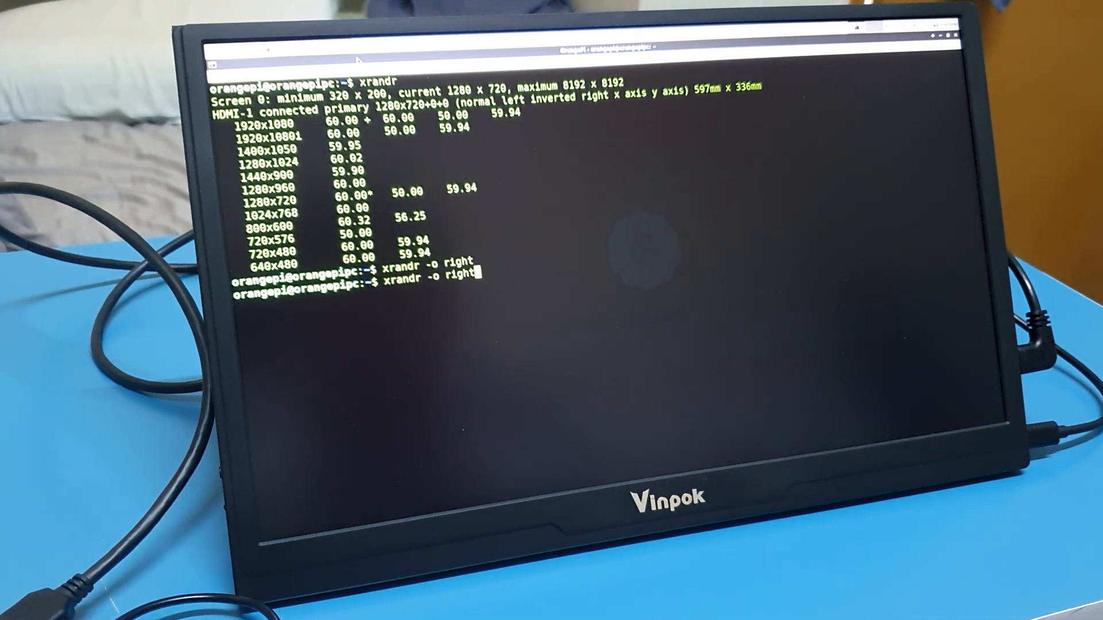
key(Return)
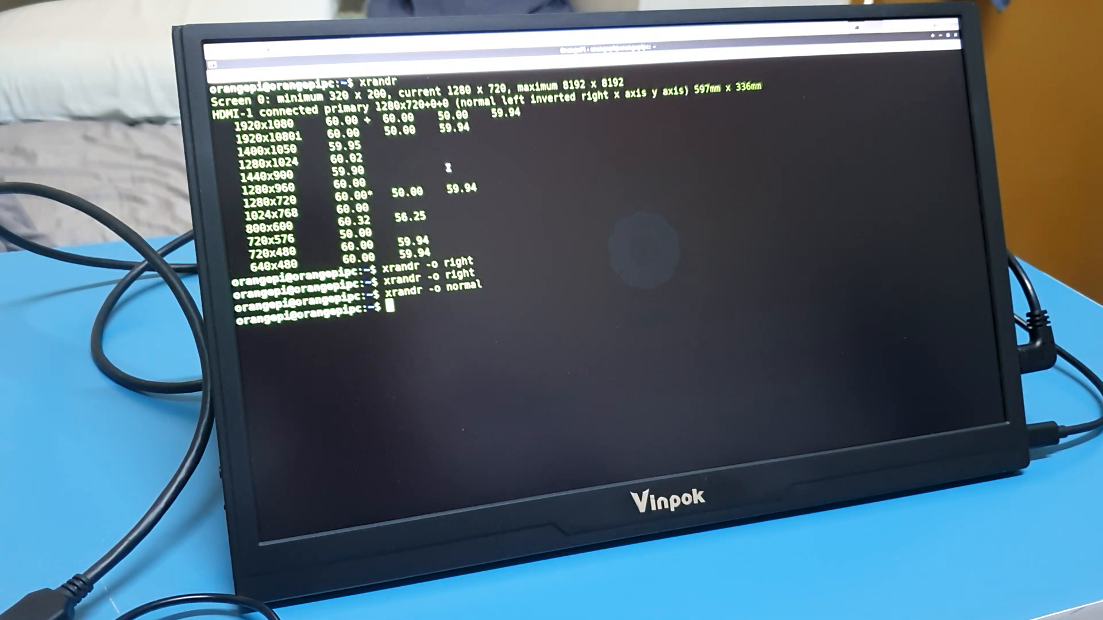
Step: Run 'xrandr -o right' again to rotate the display once more
text(xrandr -o right)
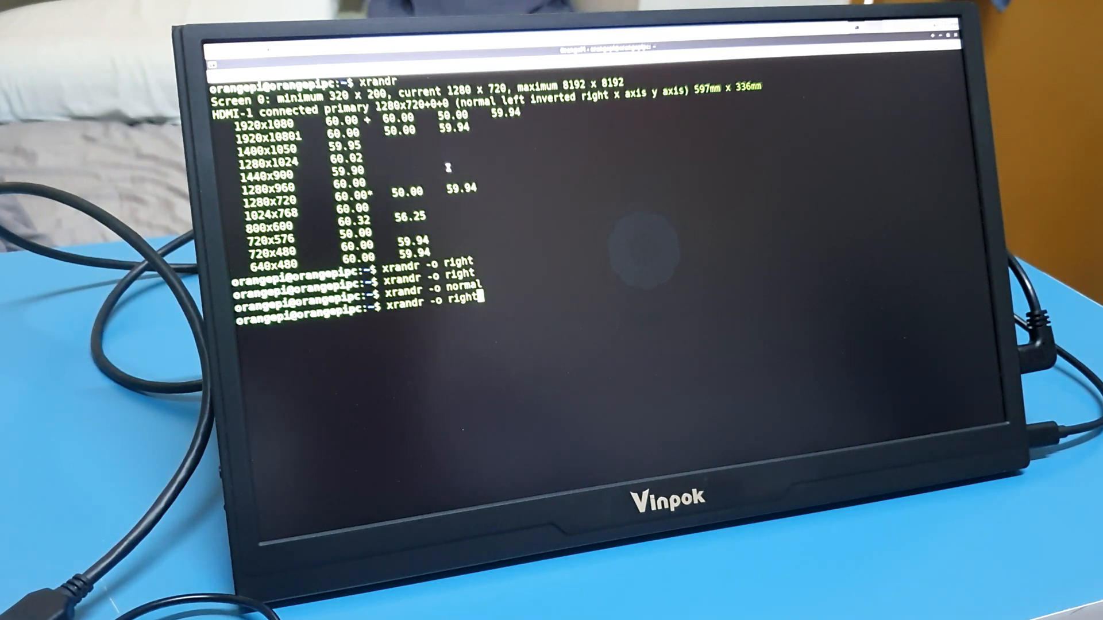
key(Return)
text(xrandr -o normal)
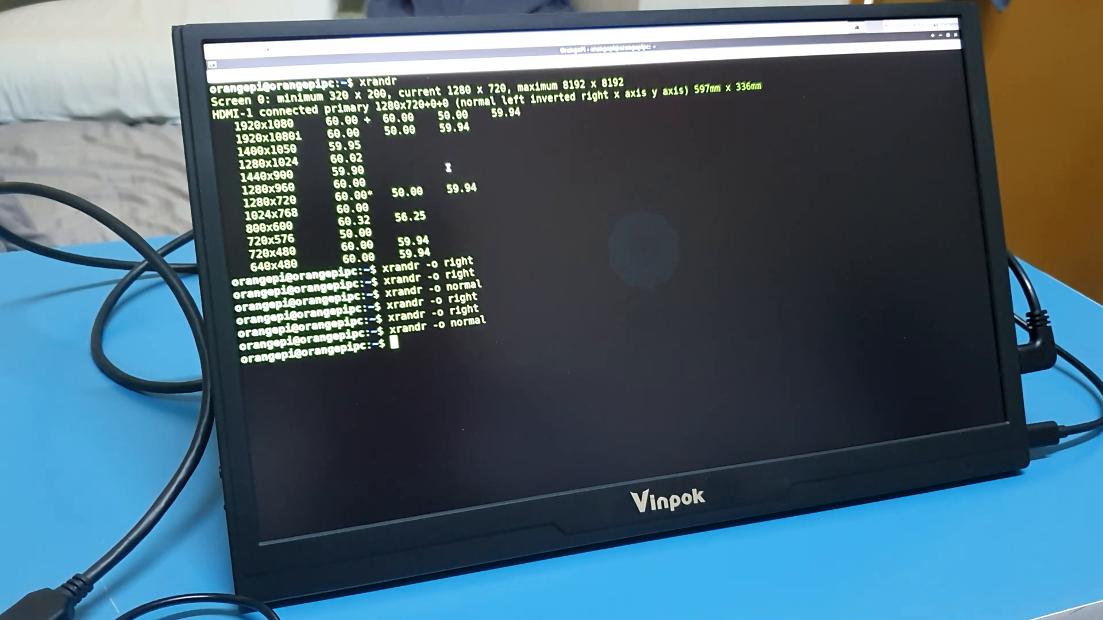
Step: Run 'sudo nano /etc/crontab' to edit the system crontab as root
text(sudo)
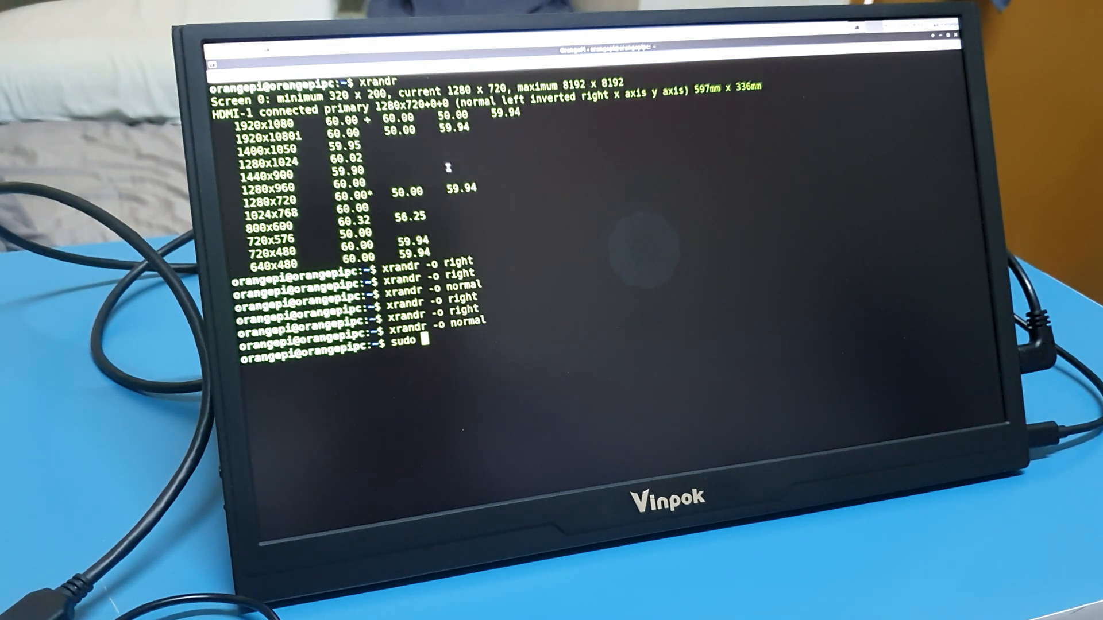
text(nano)
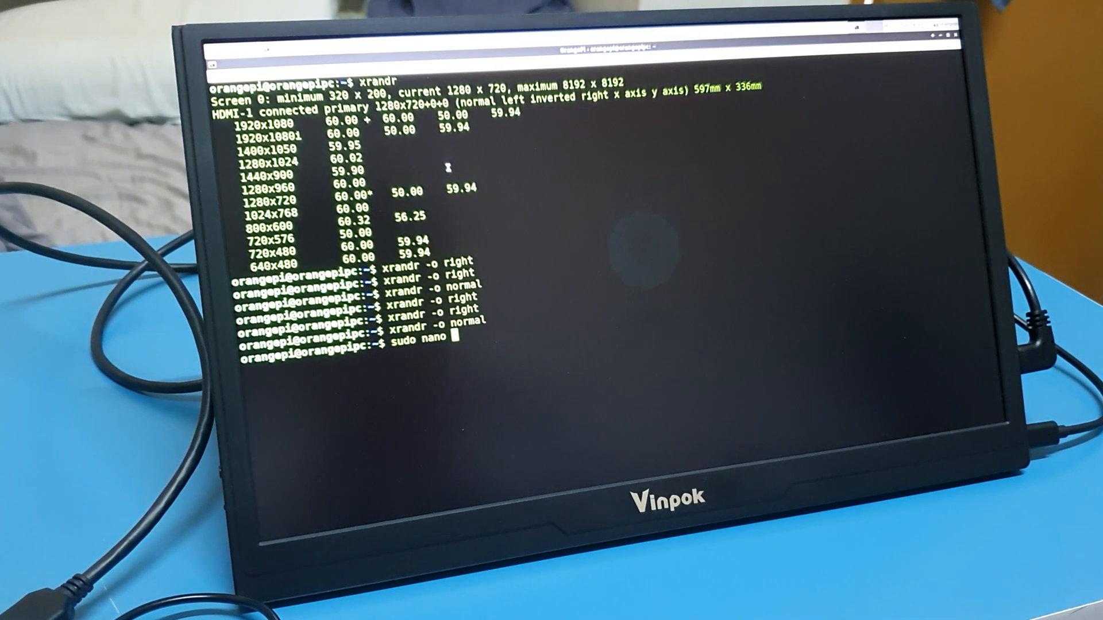
text(/ec)
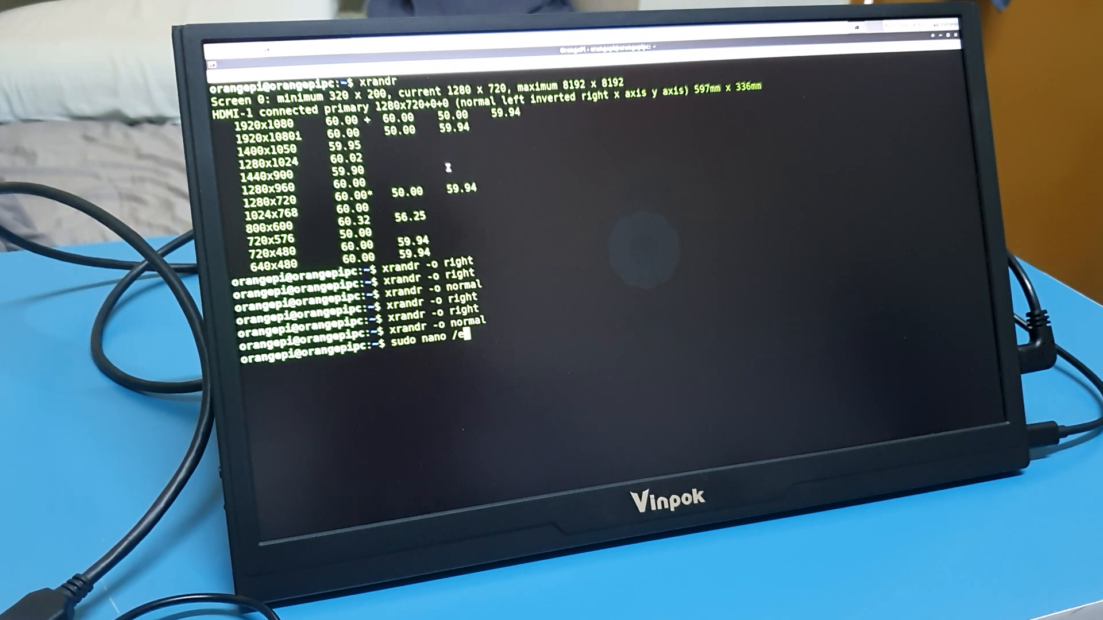
text(tc)
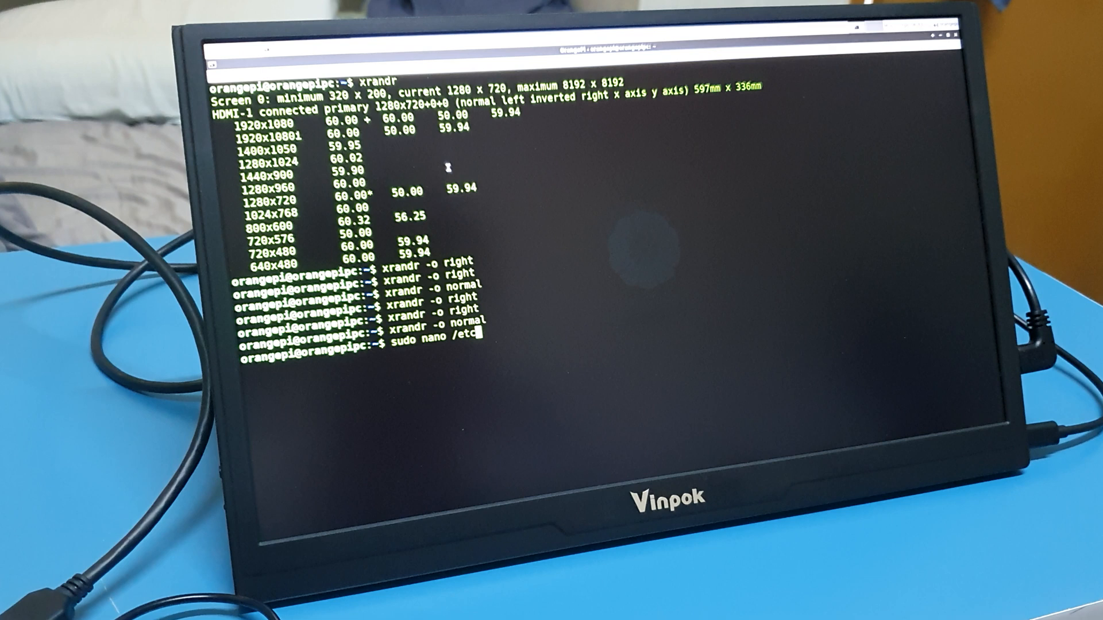
text(/cron)
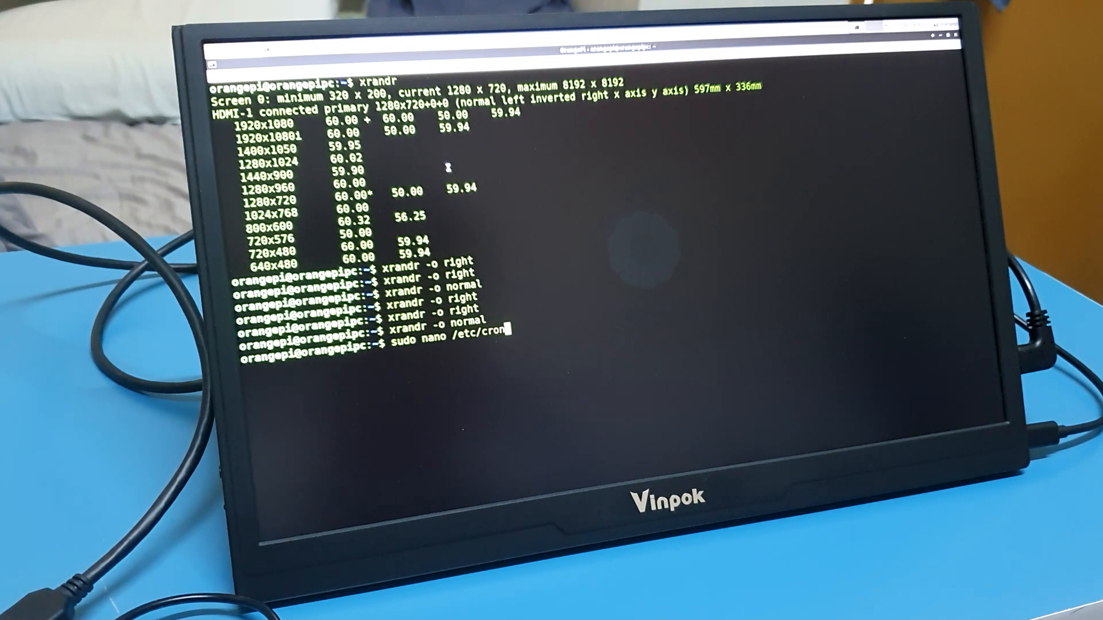
key(Return)
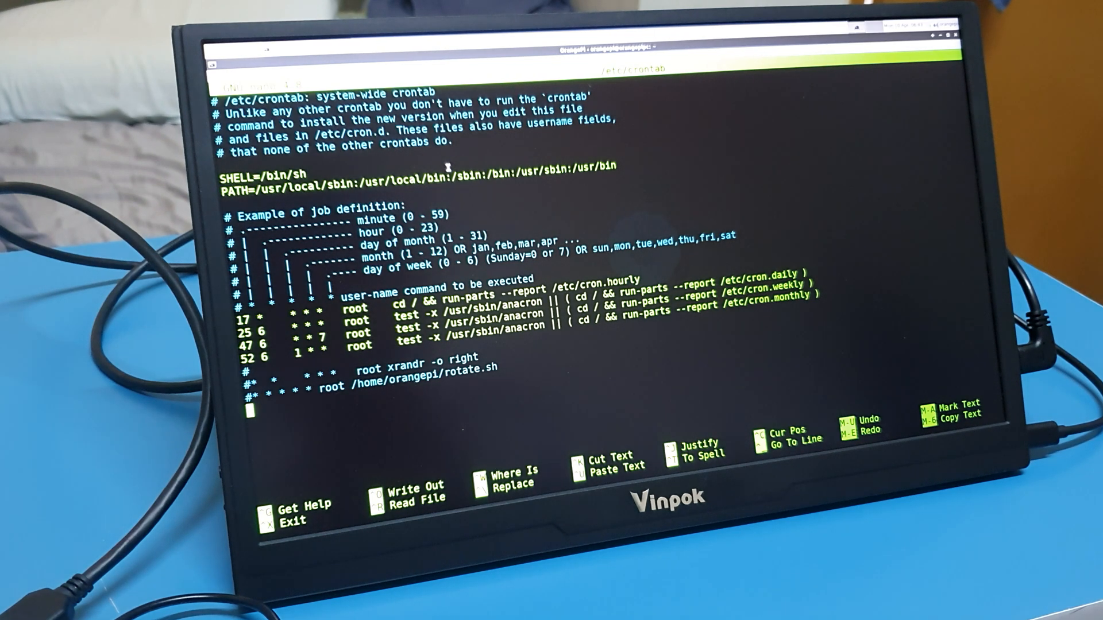
Step: Add the every-minute job '* * * * * root xrandr -o right' to the crontab
text(*)
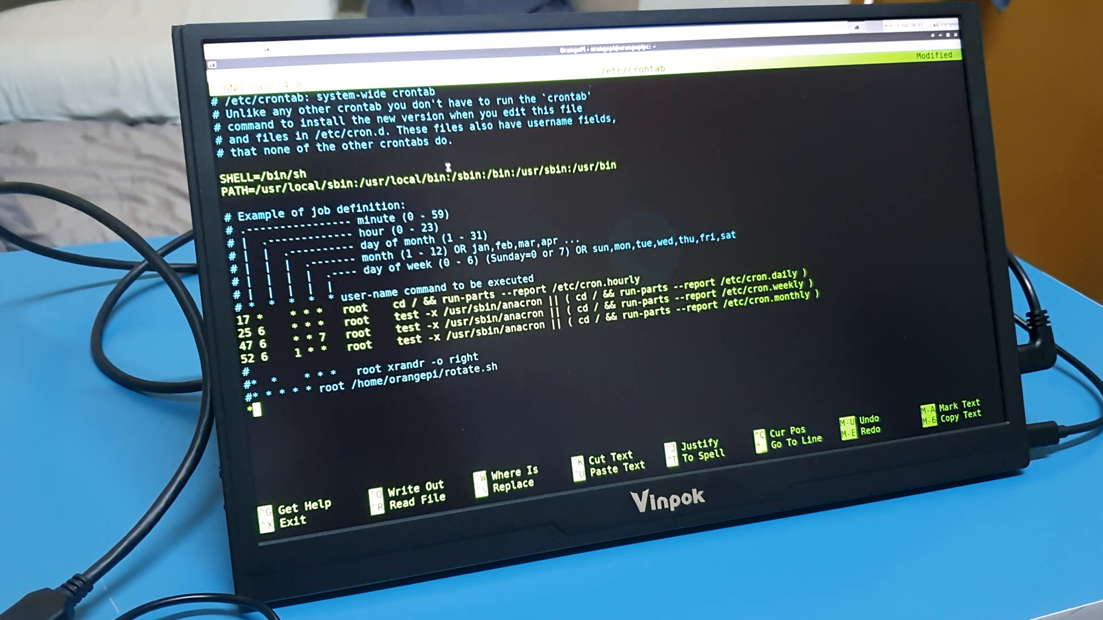
text(* 8)
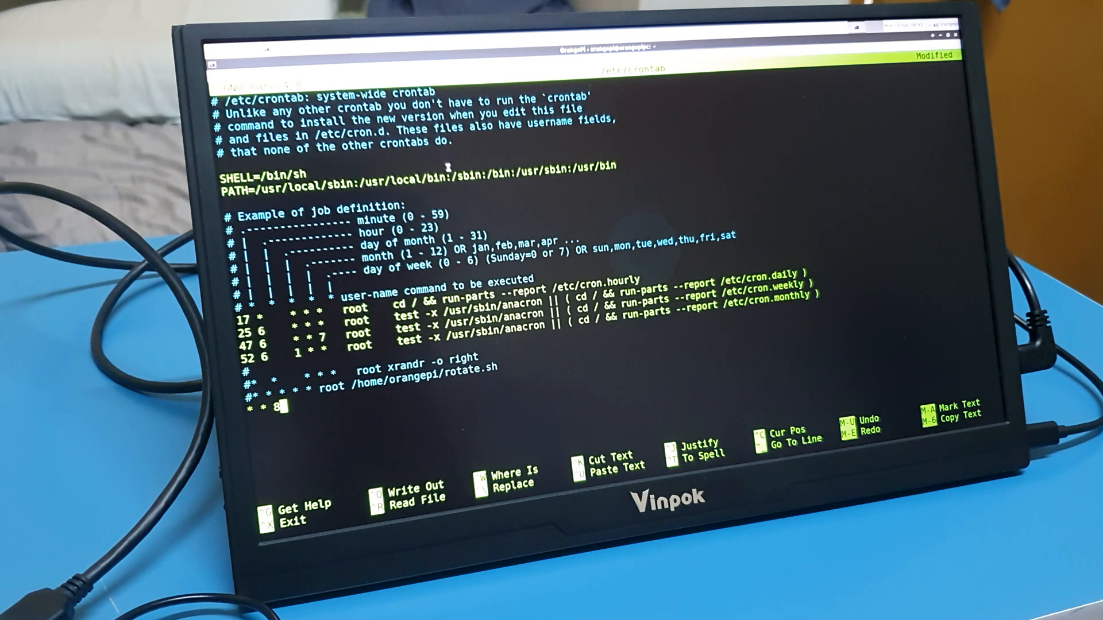
key(BackSpace)
text(* *)
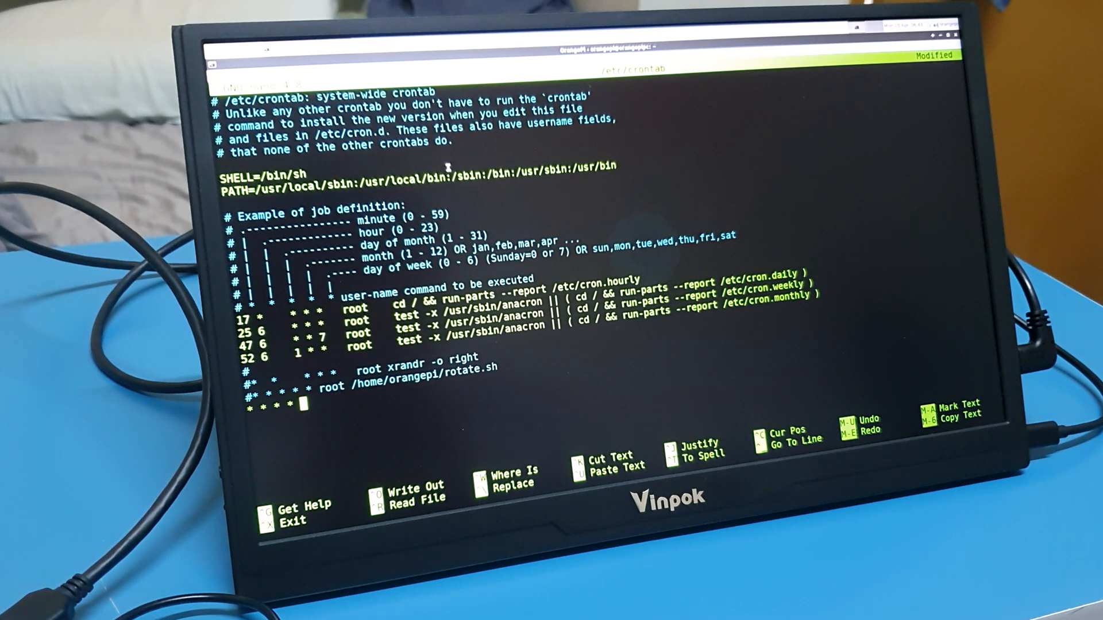
text(root)
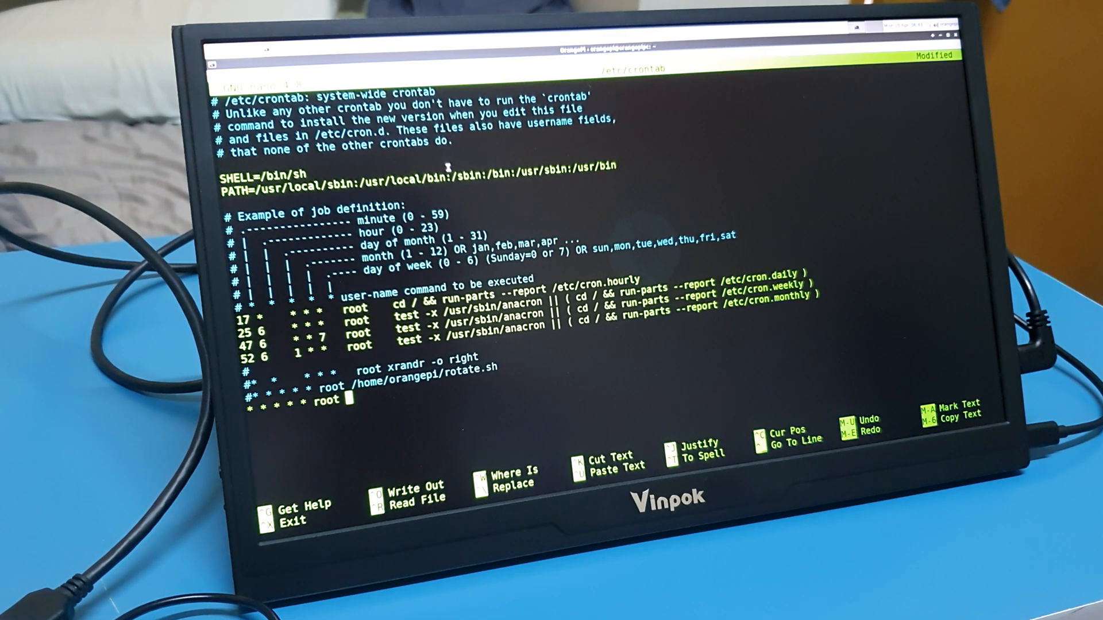
text(xrandr)
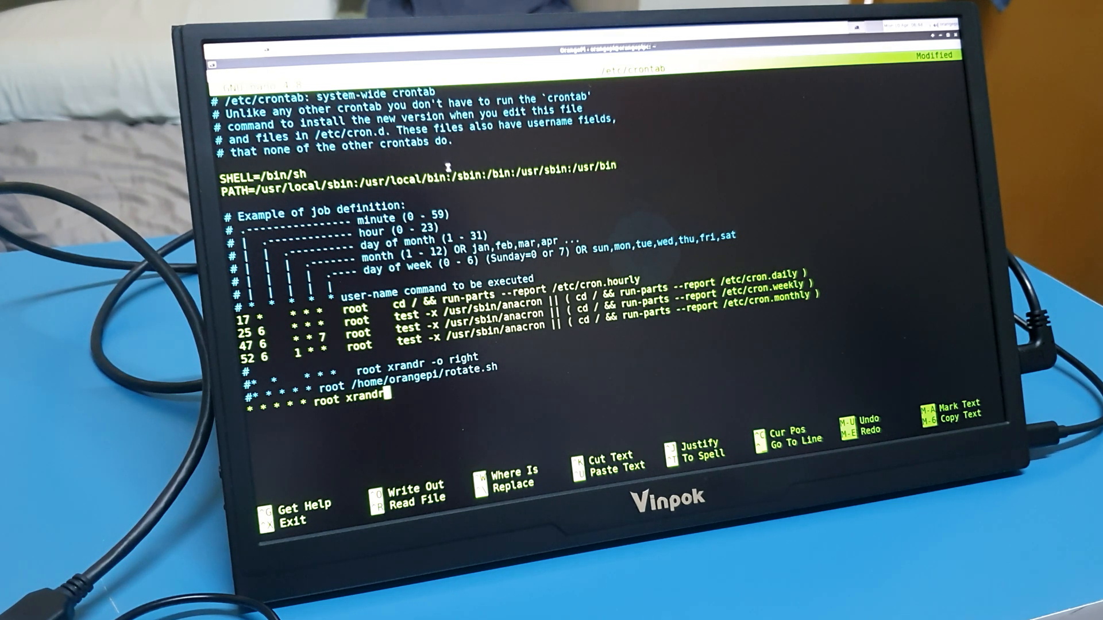
text(-o)
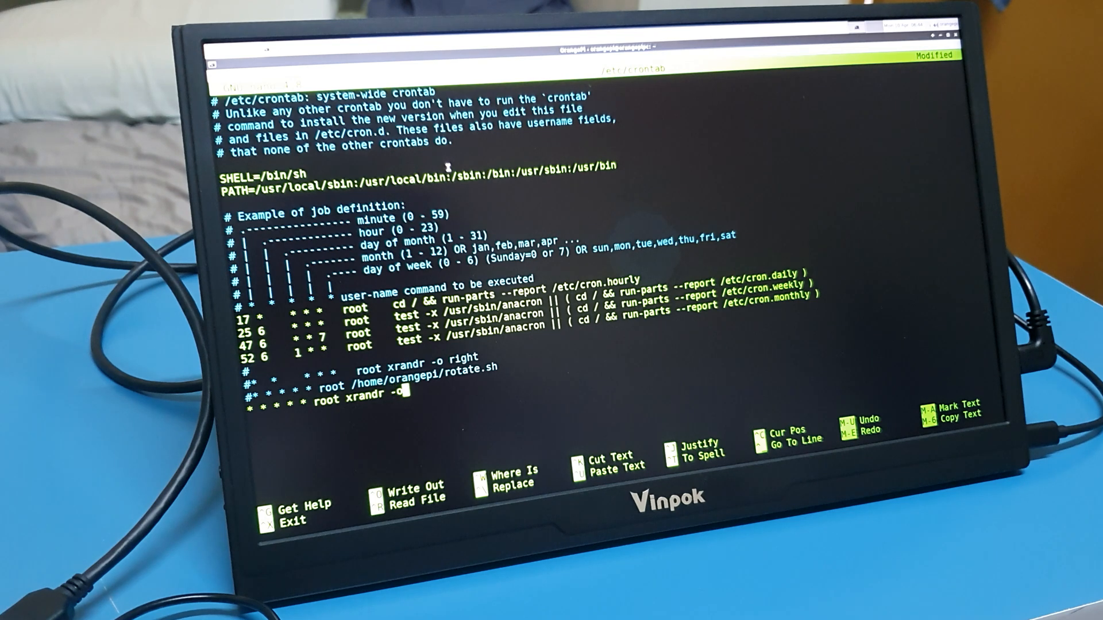
text(right)
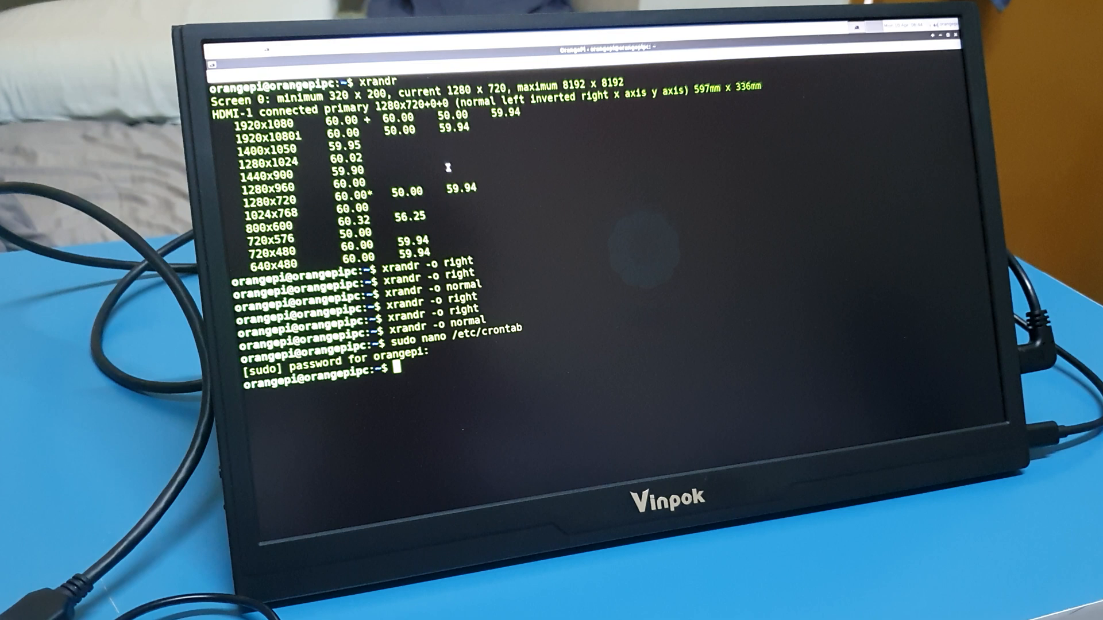
Step: Run 'watch service cron status' to monitor the cron service continuously
text(w)
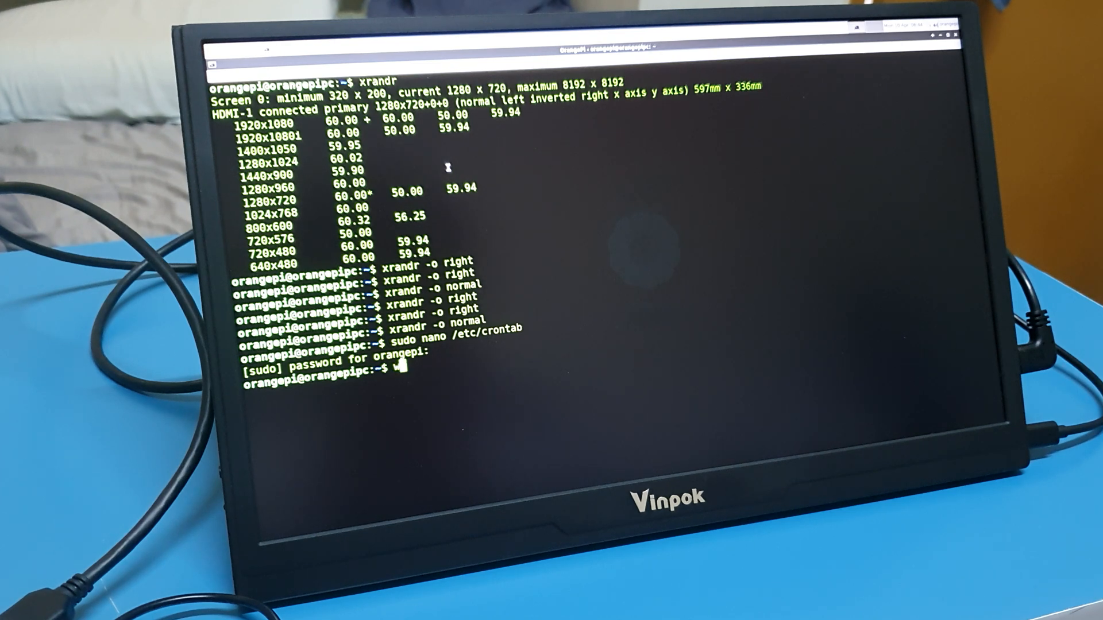
text(watch)
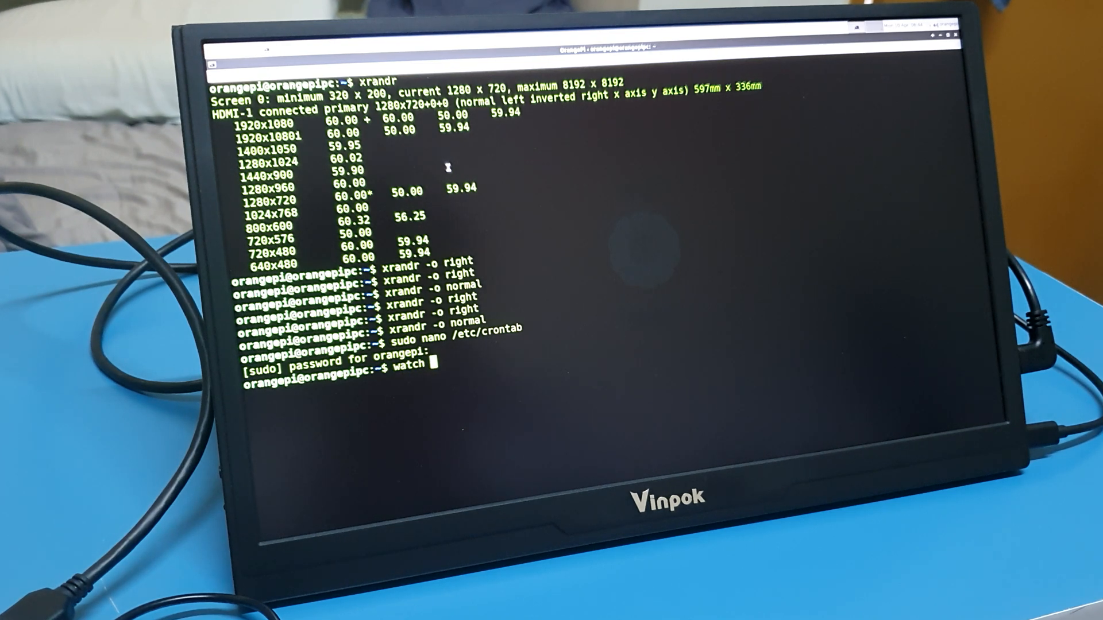
text(serv)
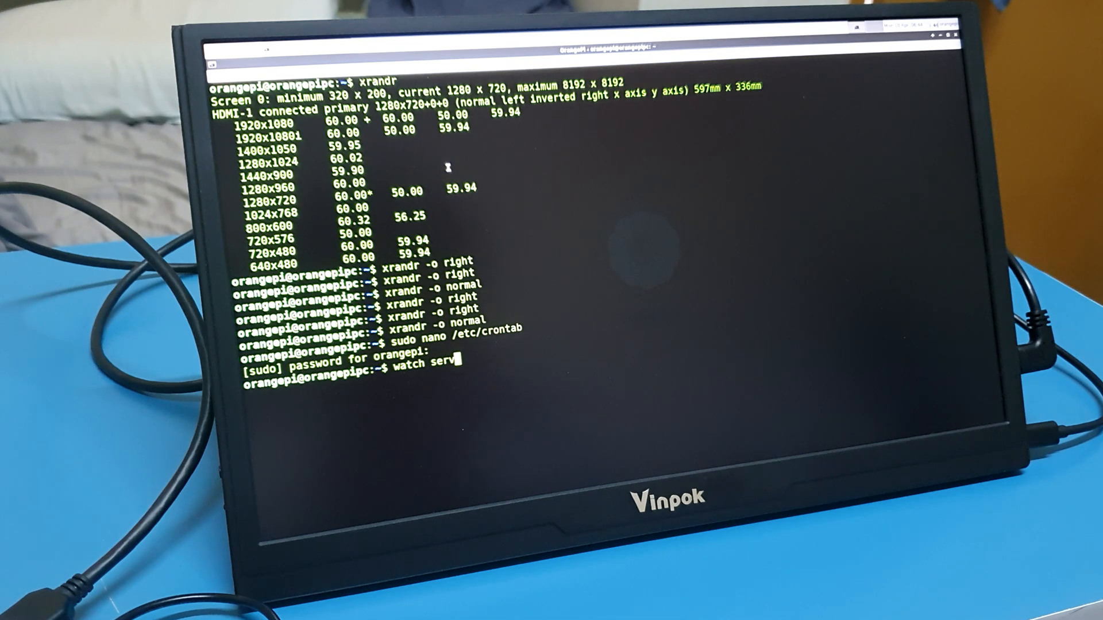
text(ice)
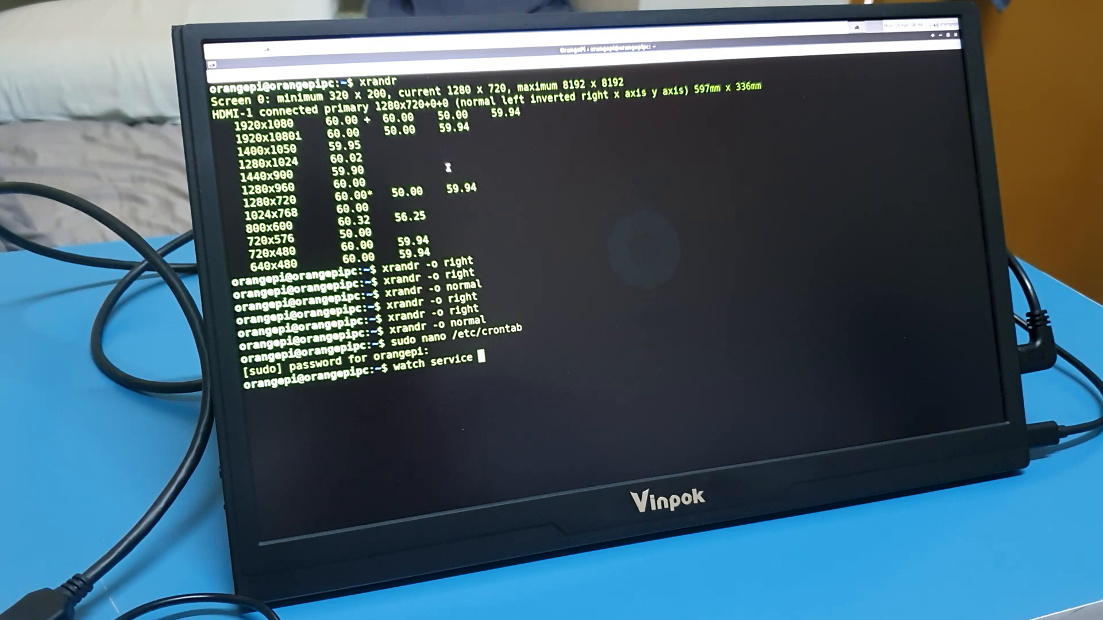
text(cron stat)
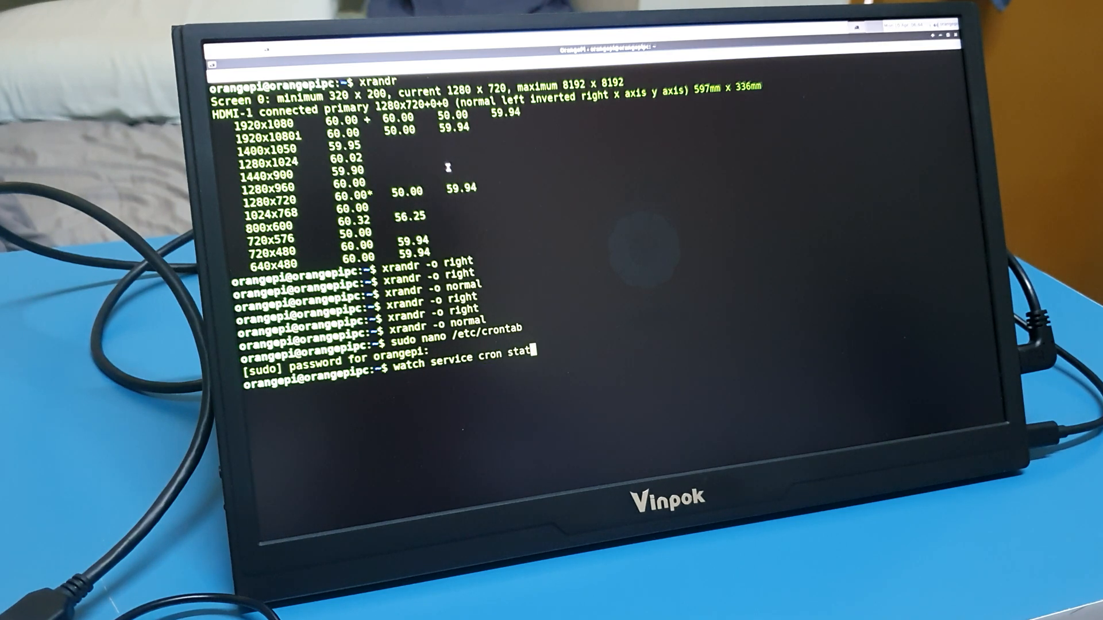
key(Return)
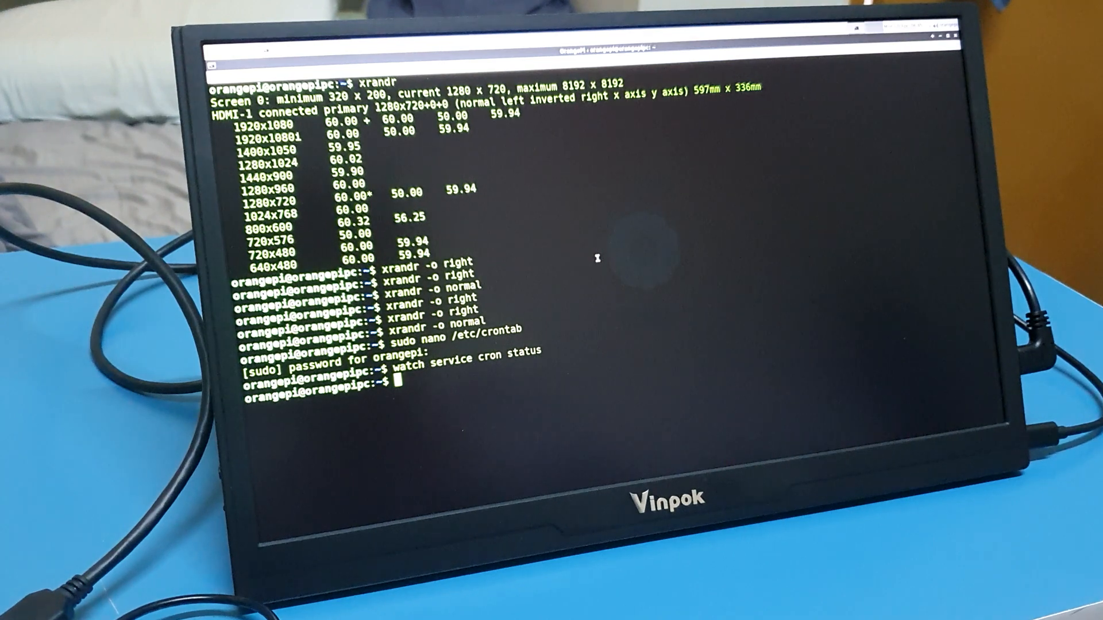
Step: Reopen /etc/crontab in nano, remove the xrandr job and exit back to the prompt
text(watch service cron status)
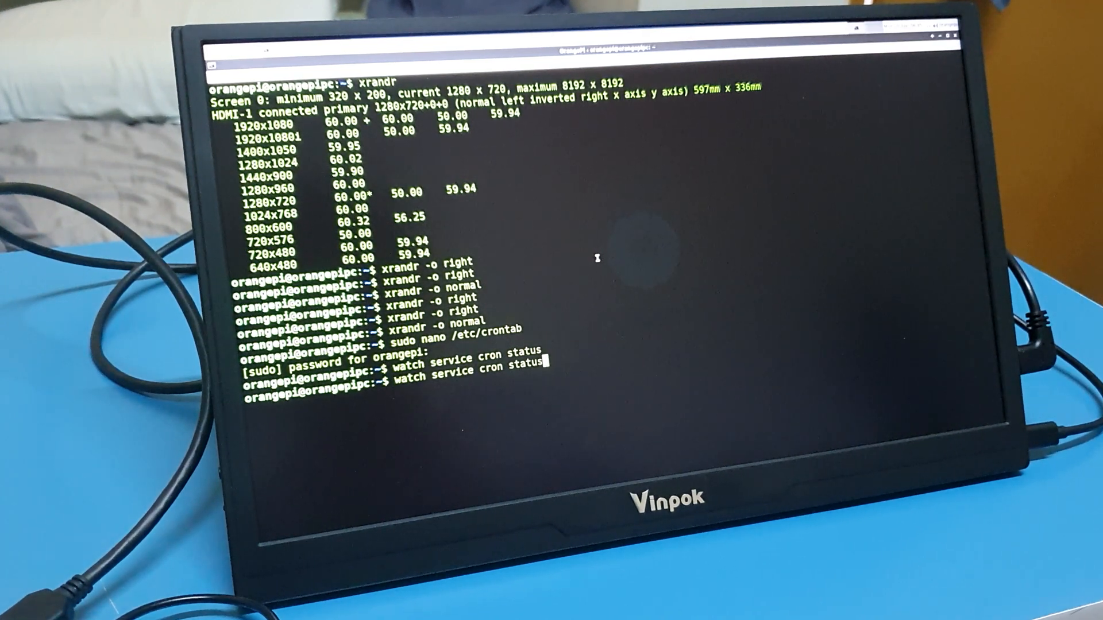
key(Return)
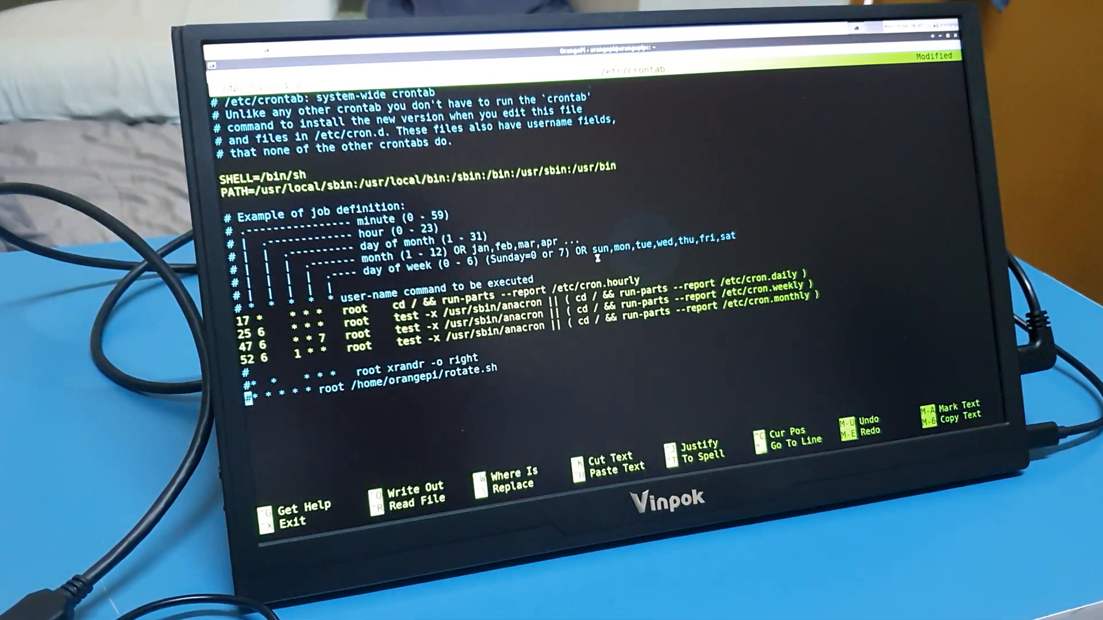
key(ctrl+x)
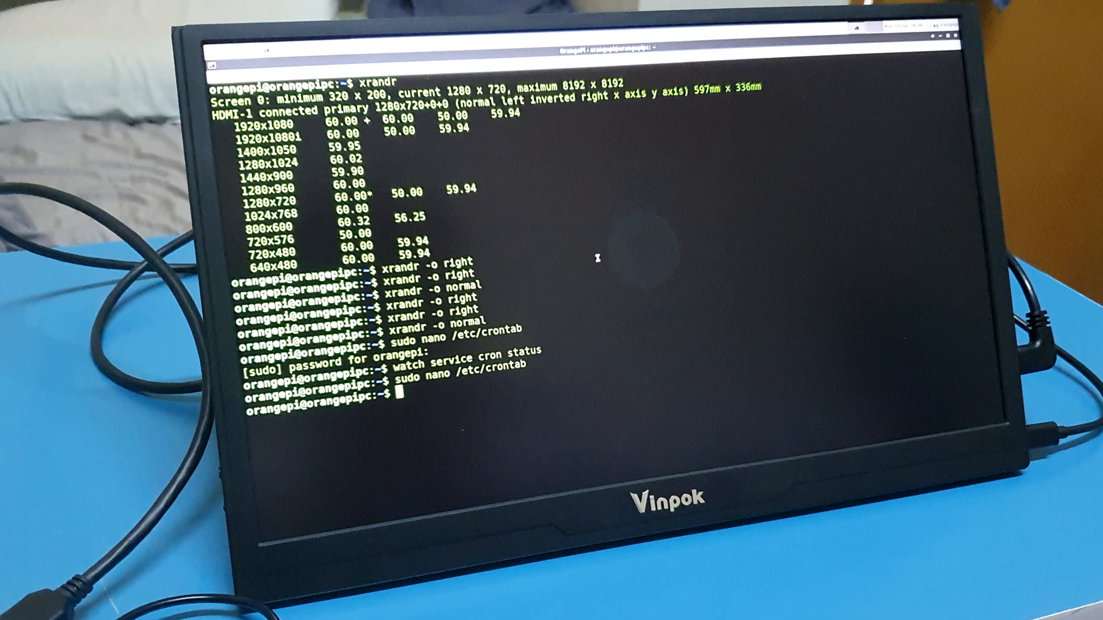
text(nano rotate.sh)
text(sudo nano /etc/crontab)
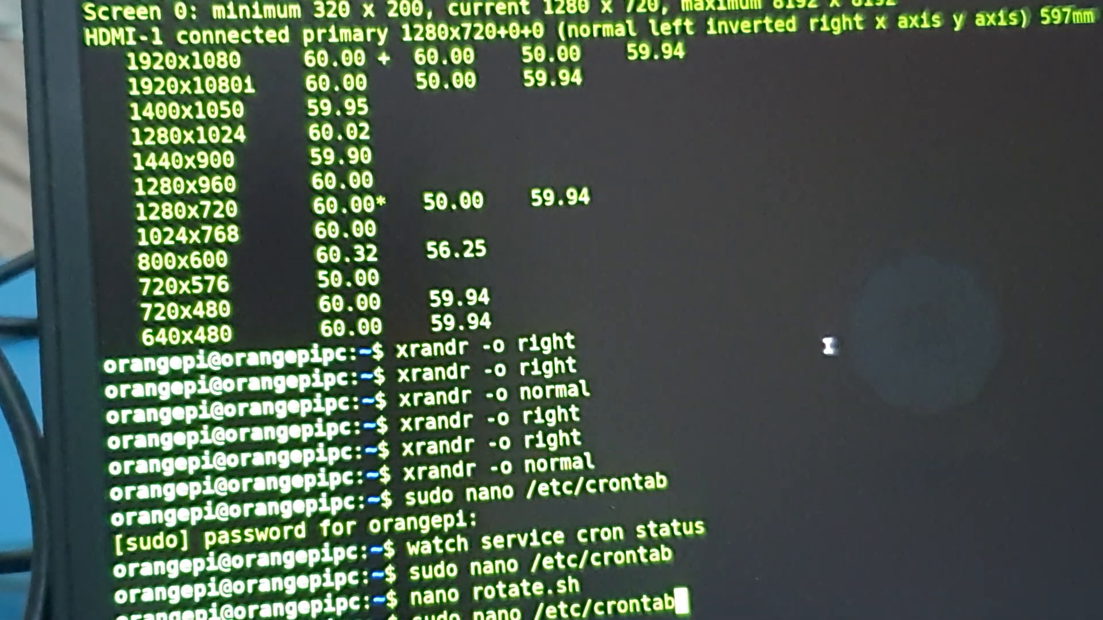
Step: Rerun 'watch service cron status', showing the xrandr job and the crontab RELOAD
key(Return)
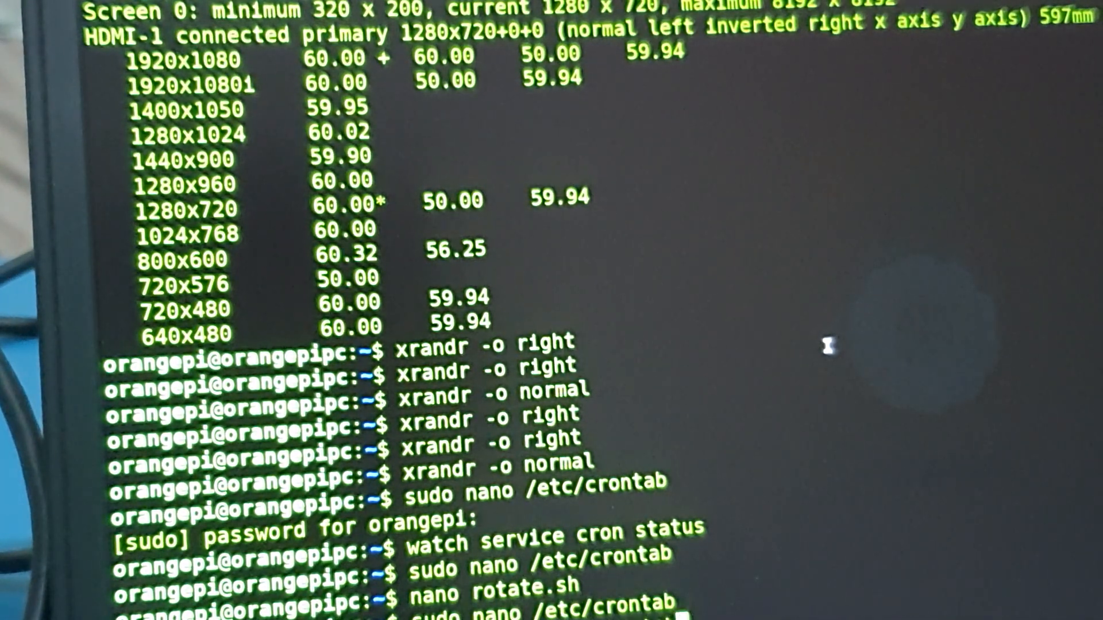
key(Return)
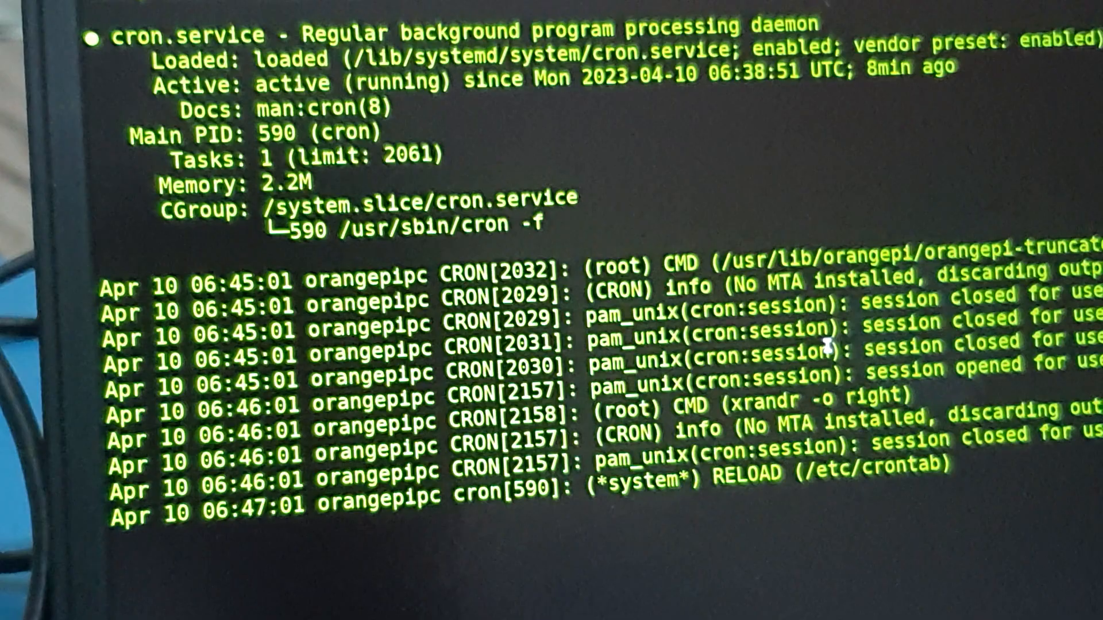